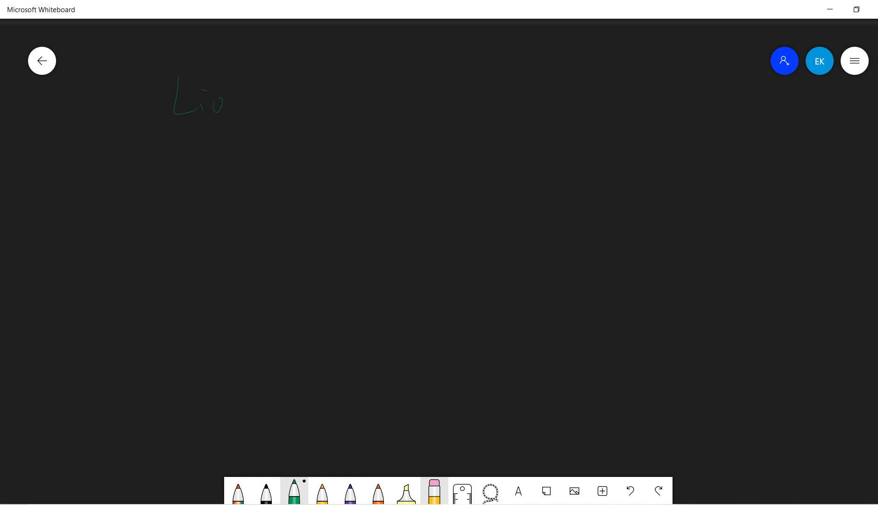
Write the heading 'Liouville's theorem' and the underlined hypothesis: f(z) analytic on C, bounded
left_click_drag(224, 101, 313, 95)
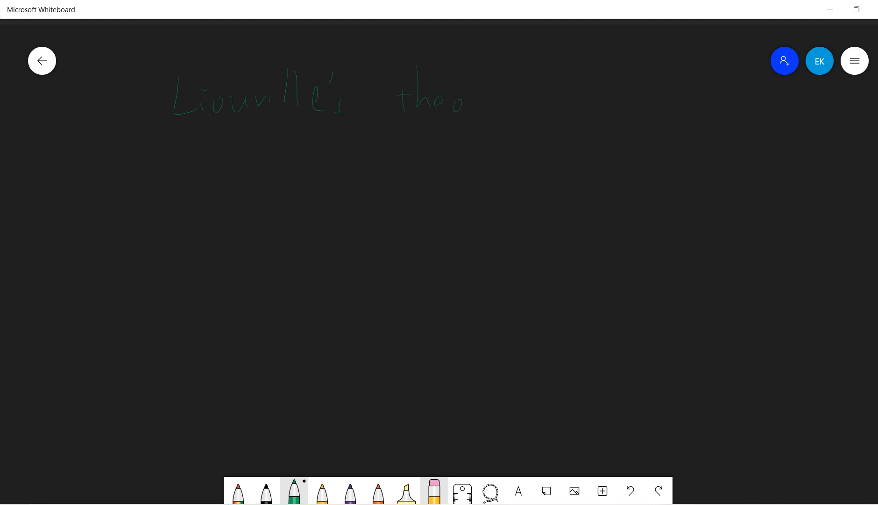
left_click_drag(173, 133, 549, 137)
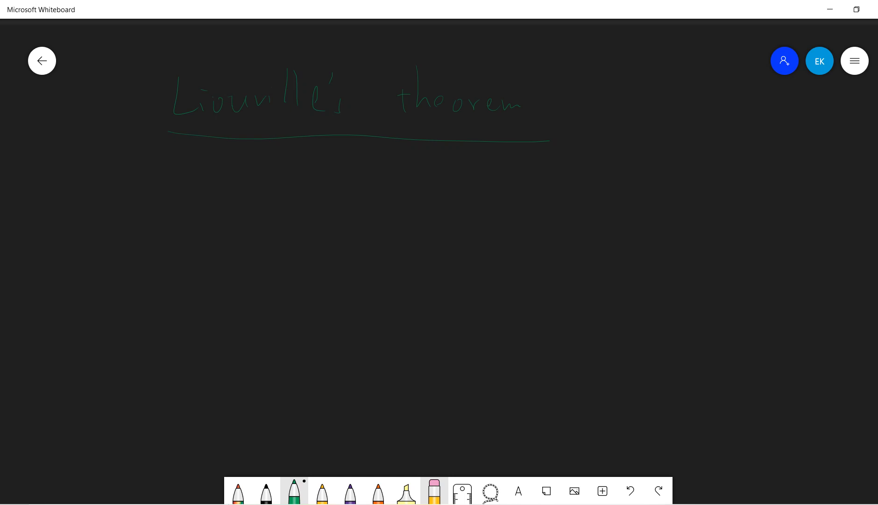
left_click_drag(171, 185, 348, 180)
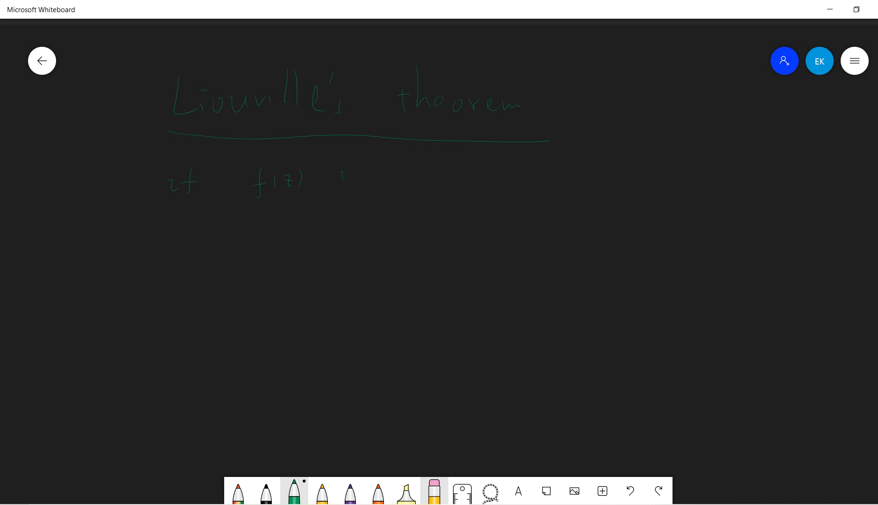
left_click_drag(339, 180, 423, 176)
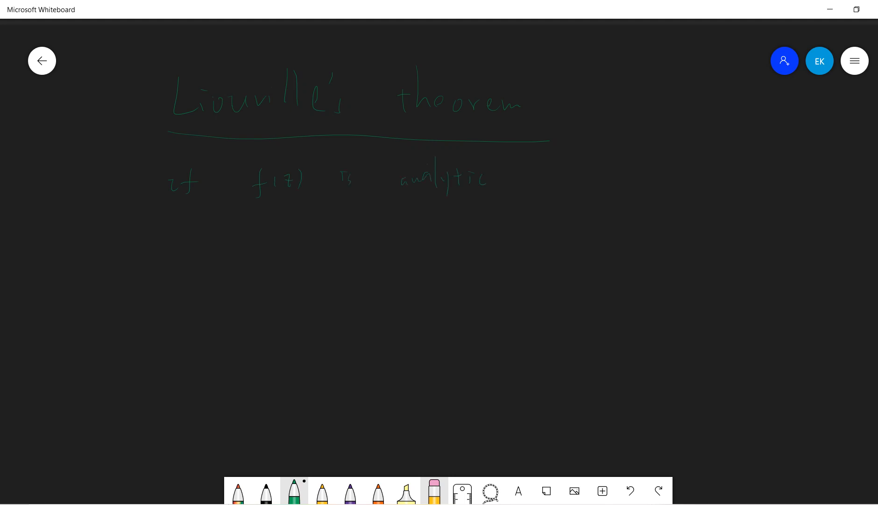
left_click_drag(532, 176, 633, 185)
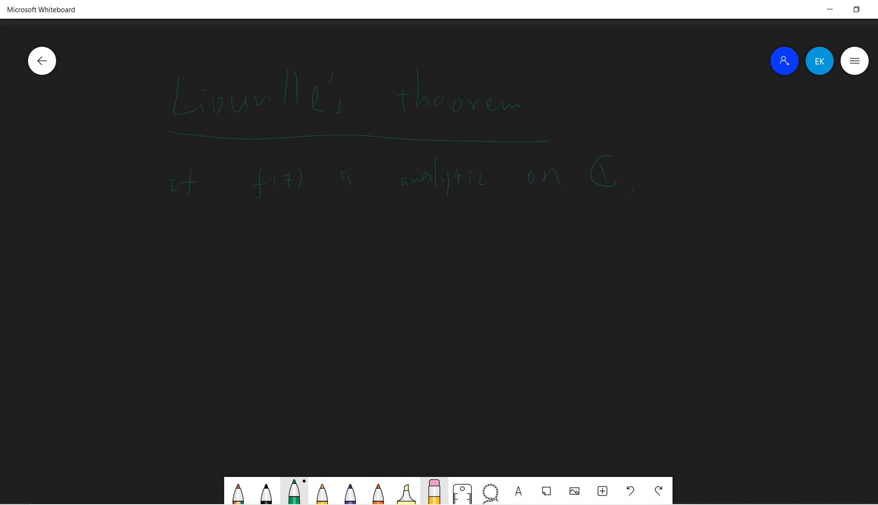
left_click_drag(661, 180, 717, 180)
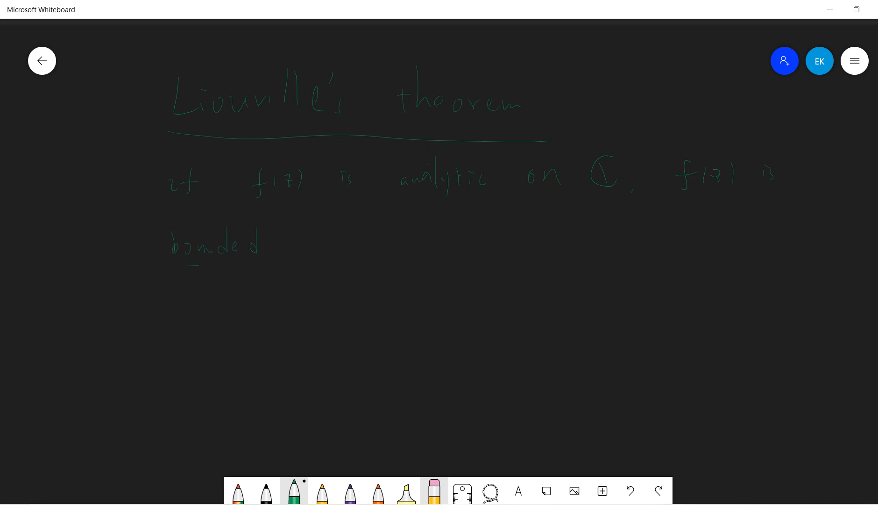
left_click_drag(253, 194, 740, 193)
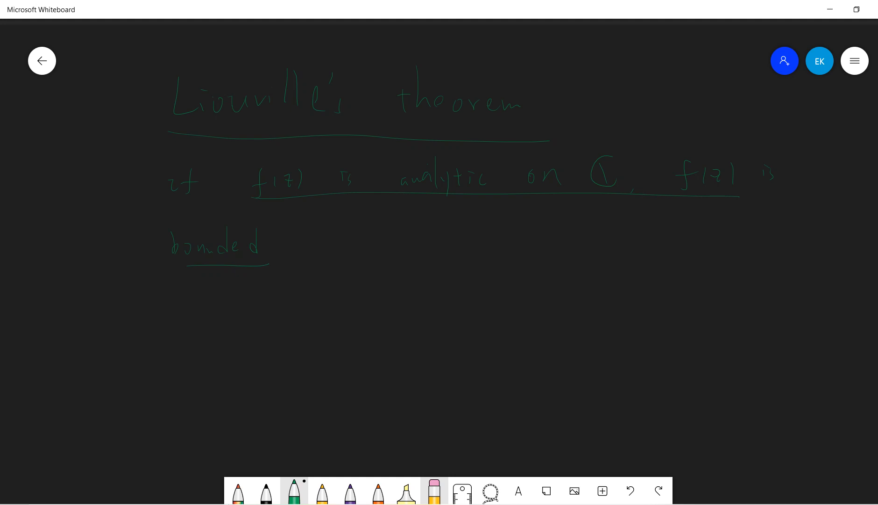
Write the bound |f(z)| ≤ M and box the conclusion 'then f(z) = constant'
left_click_drag(302, 230, 299, 277)
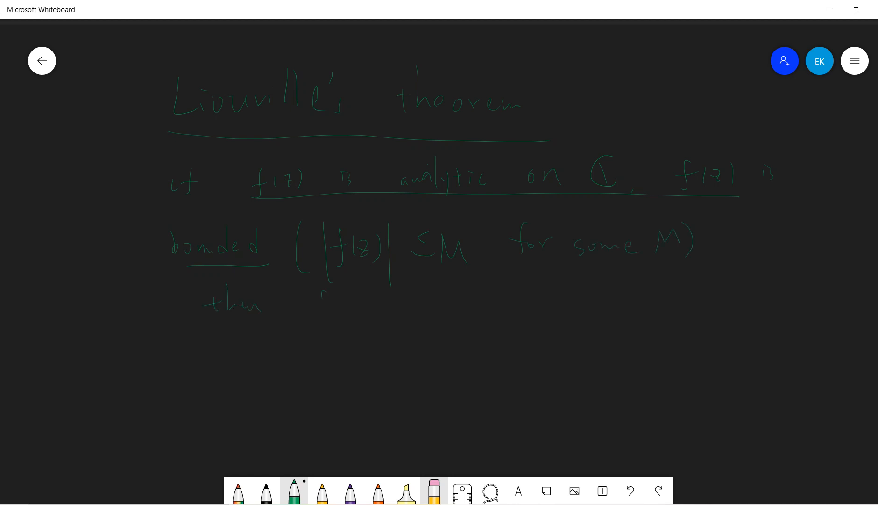
left_click_drag(319, 308, 471, 305)
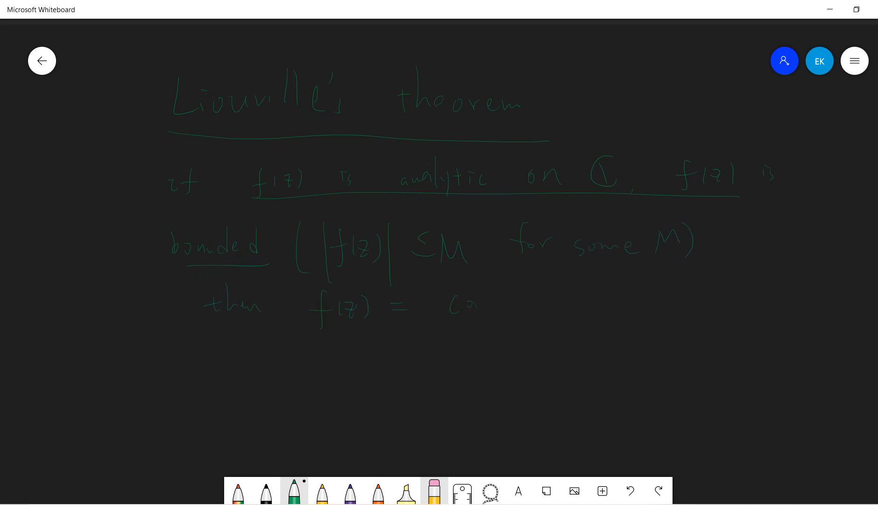
left_click_drag(454, 305, 538, 305)
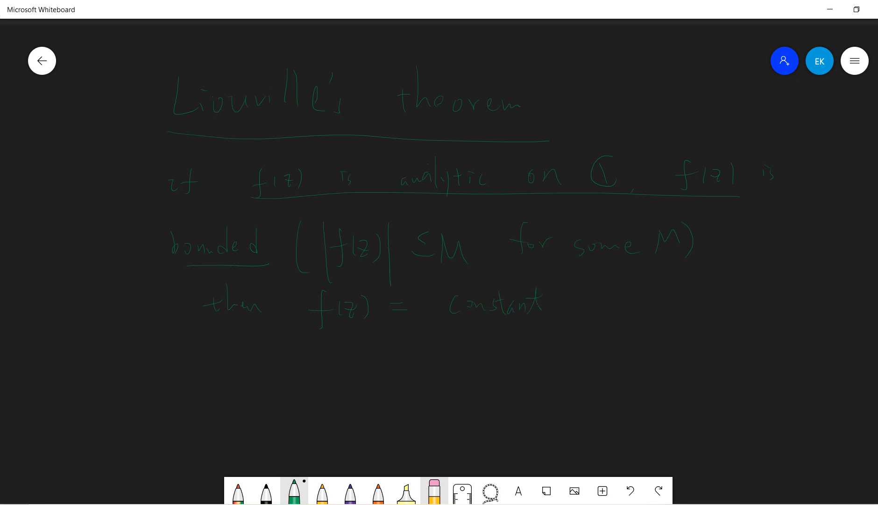
left_click_drag(207, 280, 583, 336)
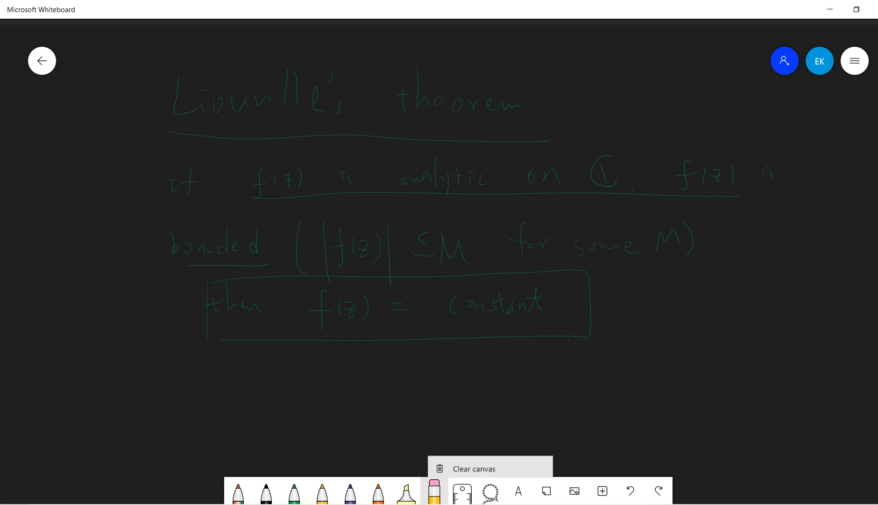
Clear the canvas, write 'Pf: f(z) is analytic, f(z) = Σ aₙzⁿ', and circle the series
left_click(473, 468)
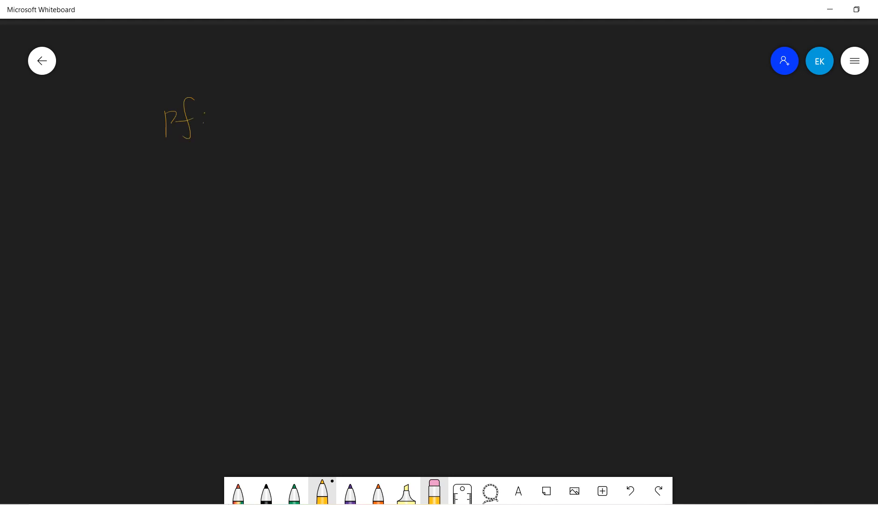
left_click_drag(308, 98, 307, 132)
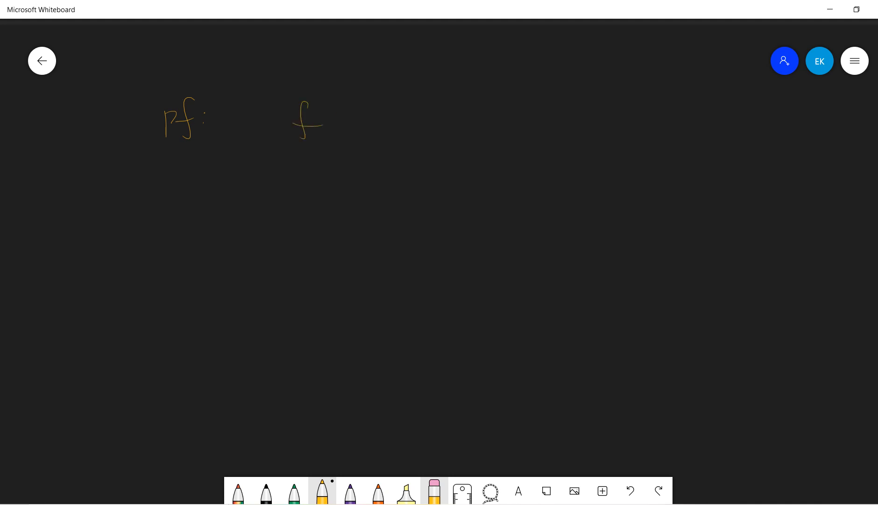
left_click_drag(336, 117, 453, 126)
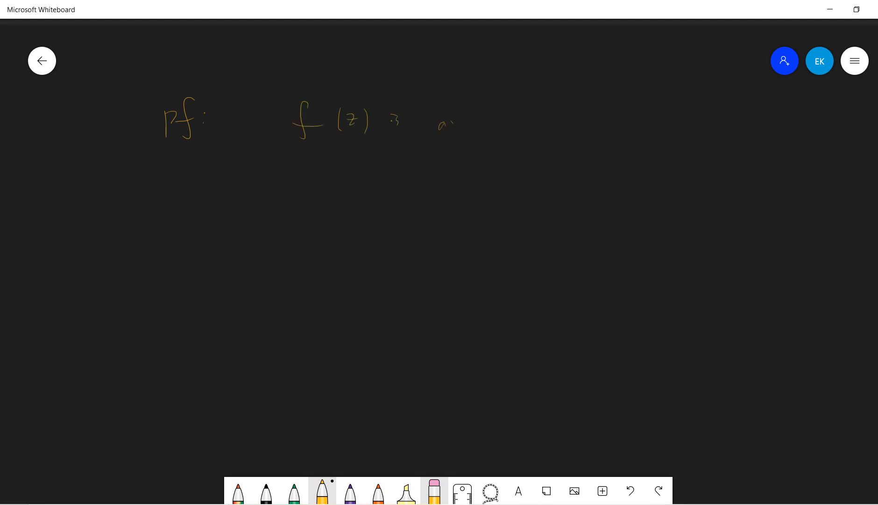
left_click_drag(439, 120, 517, 118)
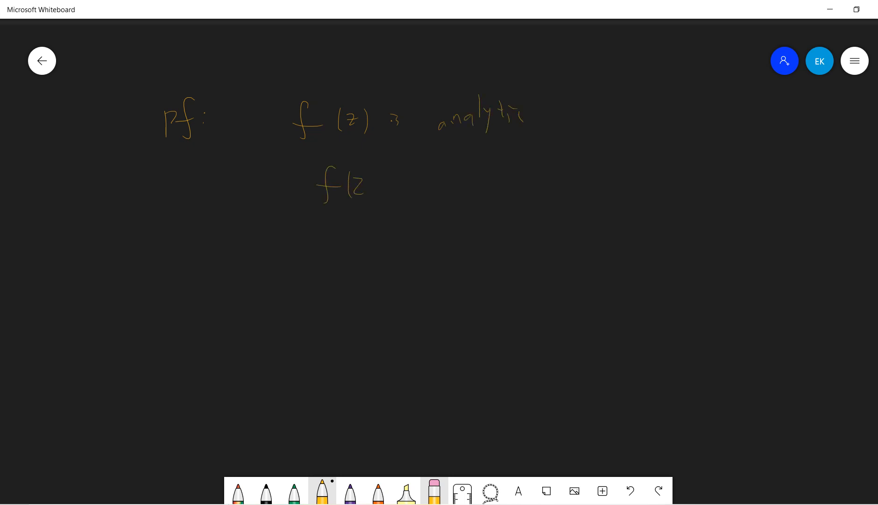
left_click_drag(364, 185, 459, 174)
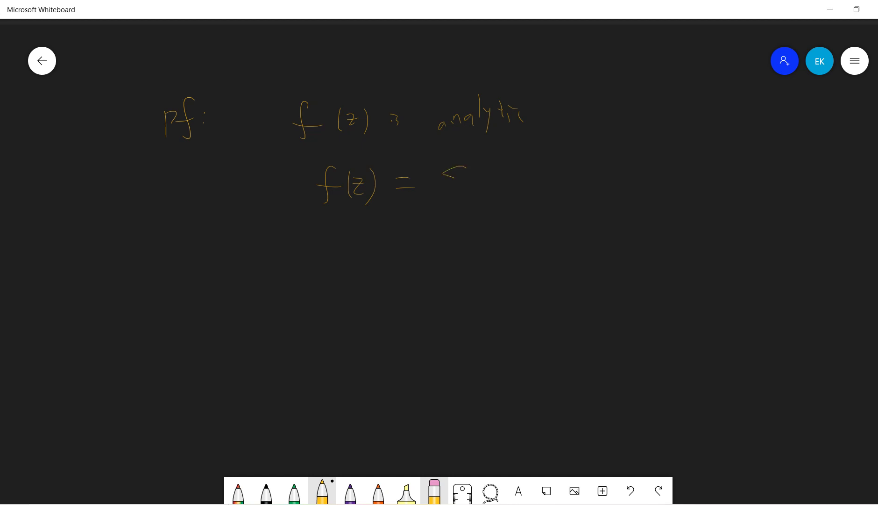
left_click_drag(442, 185, 523, 157)
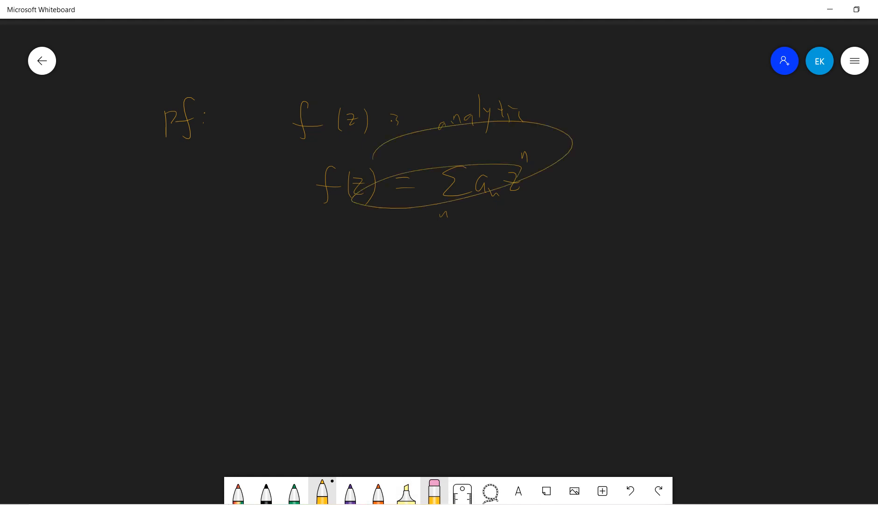
Clear the canvas, write f′(z₀) = (1/2πi)∮ f(z)/(z−z₀)² dz, draw the circle, and begin |f′(z₀)| ≤ (1/2π)∮|f(z)|dz
left_click(435, 495)
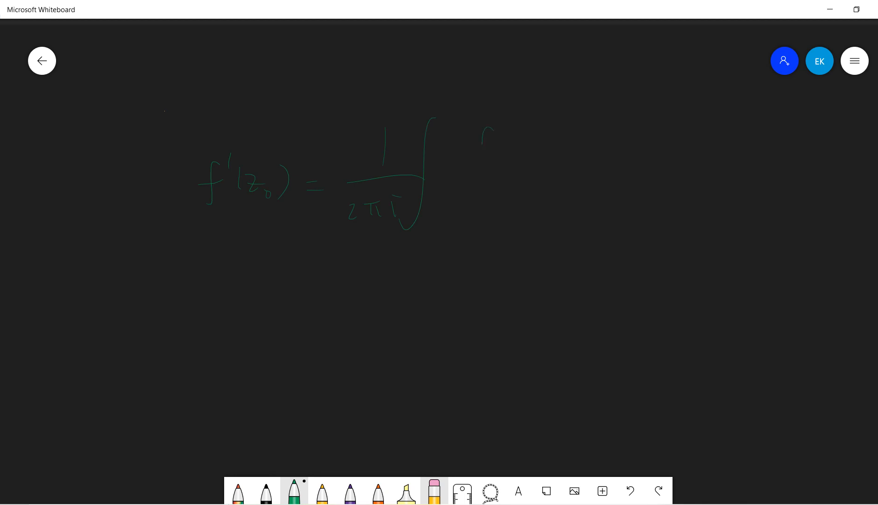
left_click_drag(482, 140, 560, 201)
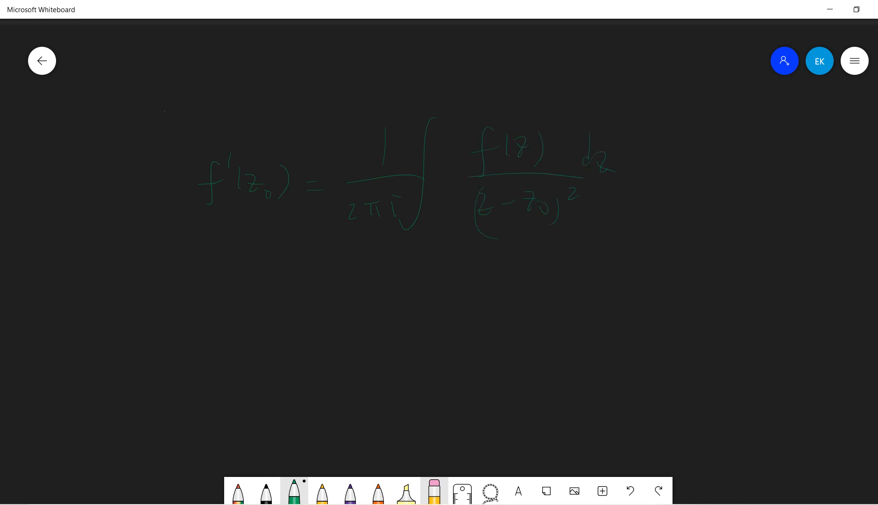
left_click_drag(418, 162, 417, 179)
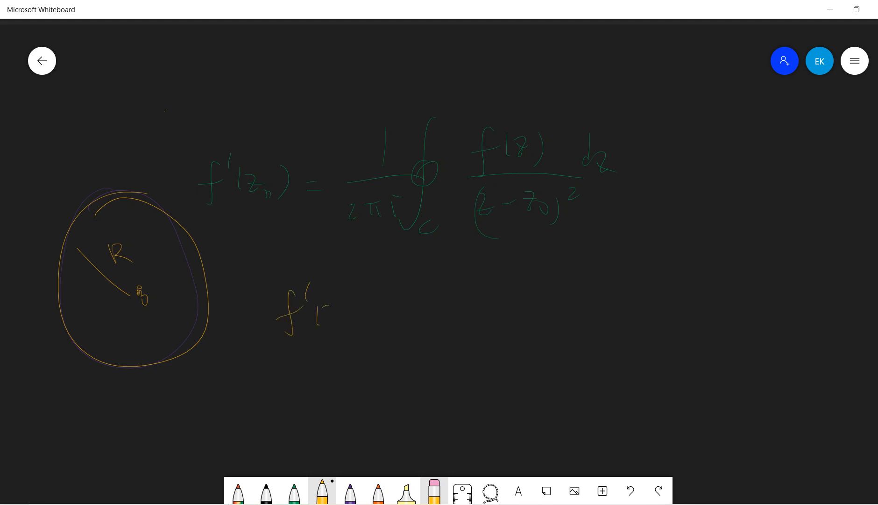
left_click_drag(291, 308, 387, 313)
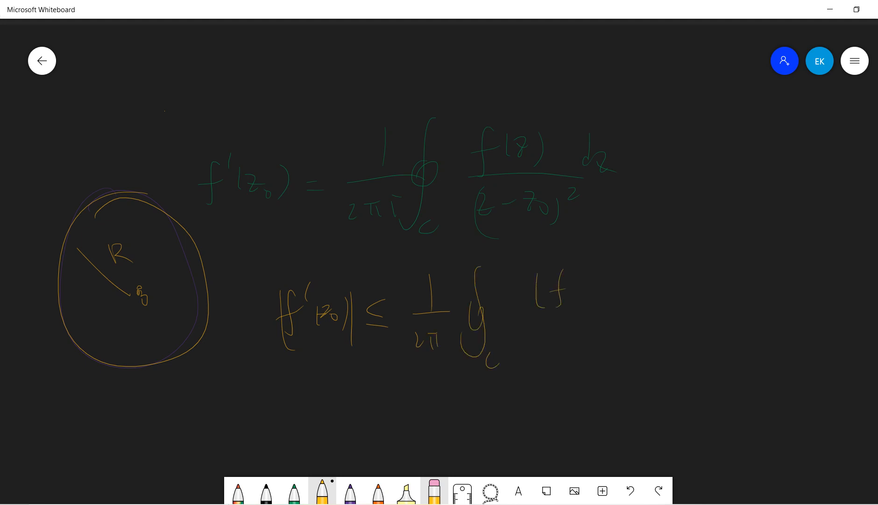
left_click_drag(535, 291, 670, 285)
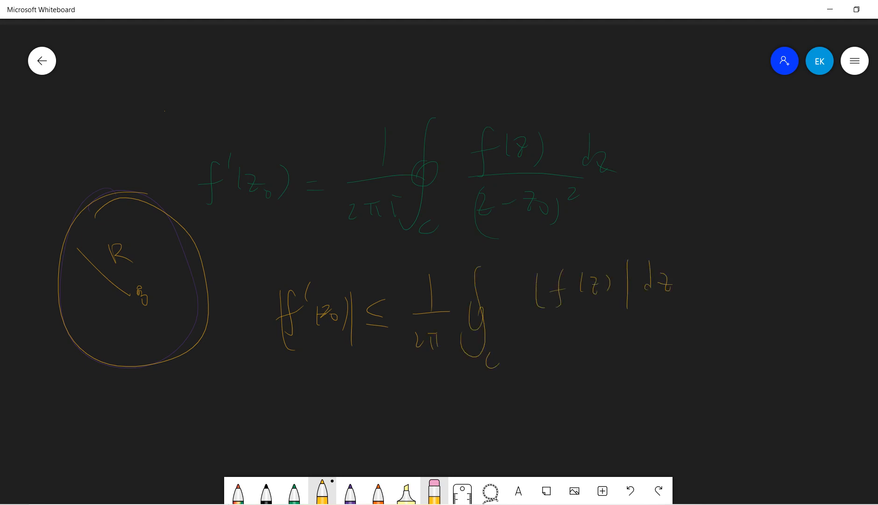
Add |(z−z₀)²| to the bound and write dz = Re^{iθ} i dθ
left_click_drag(543, 331, 678, 375)
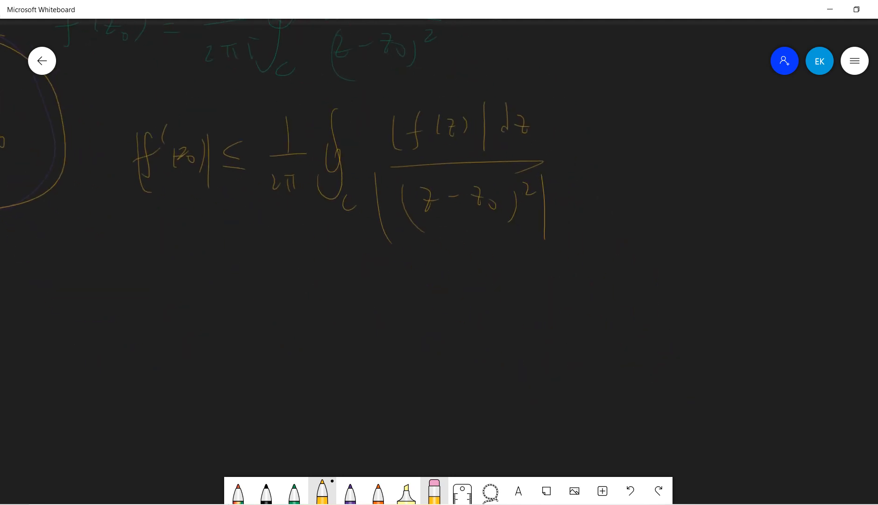
left_click_drag(275, 314, 347, 364)
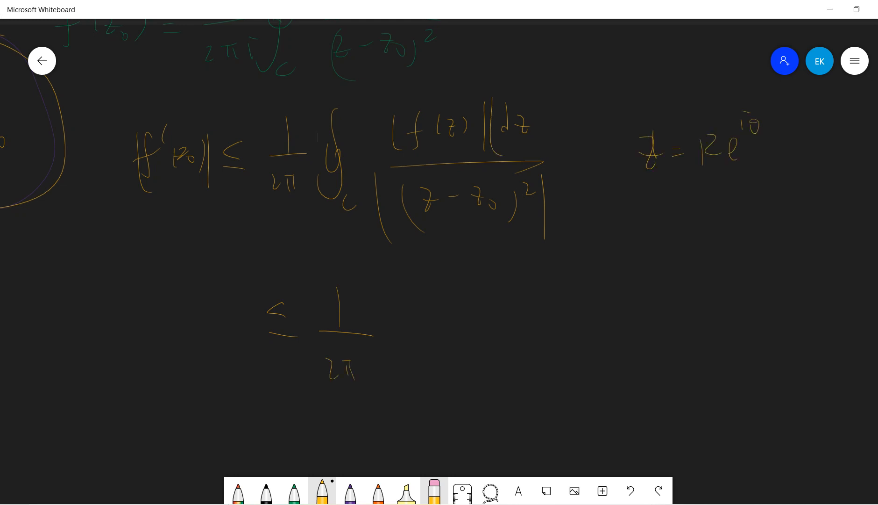
left_click_drag(644, 226, 711, 229)
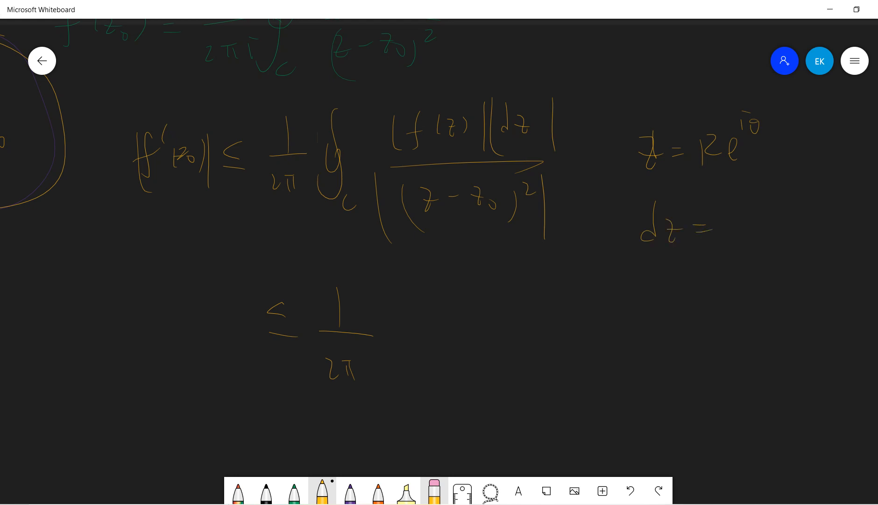
left_click_drag(717, 224, 768, 224)
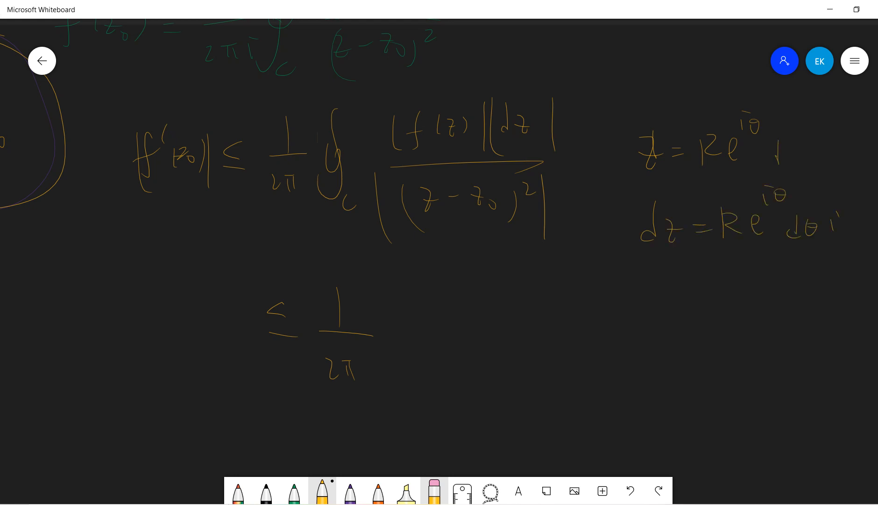
Write ≤ (1/2π)∮ RM dθ/R² ≤ M/R → 0, concluding f′ = 0 so f is constant
left_click_drag(381, 285, 377, 381)
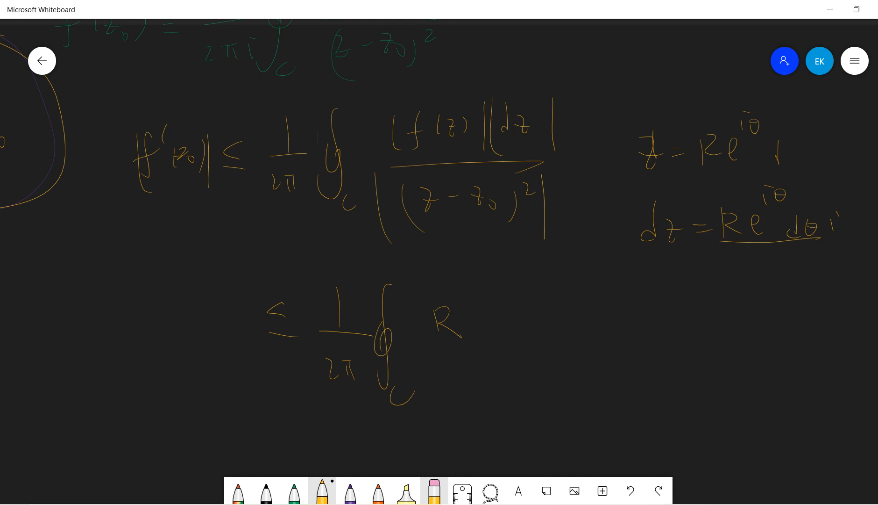
left_click_drag(479, 302, 501, 333)
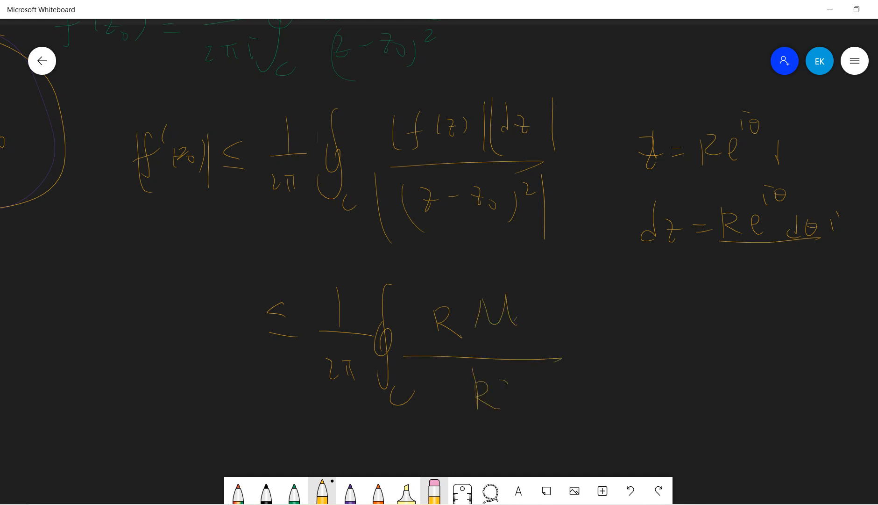
left_click_drag(498, 386, 510, 397)
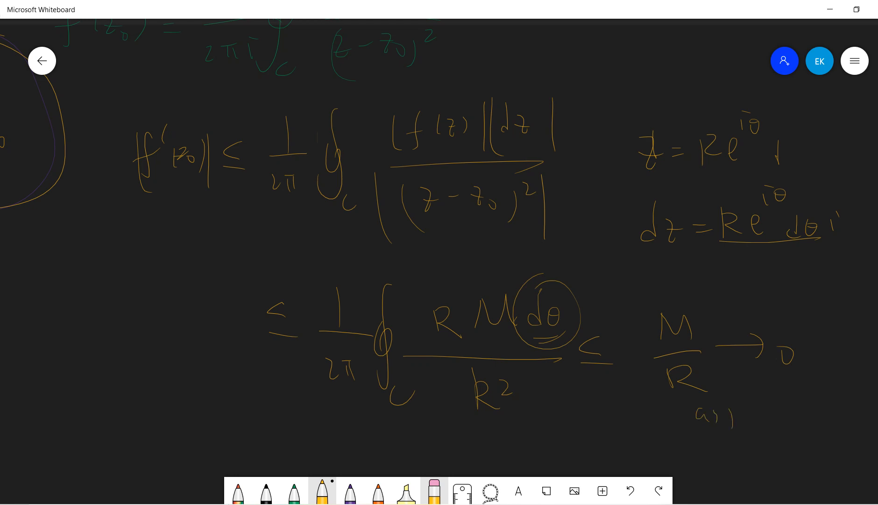
left_click_drag(723, 417, 787, 417)
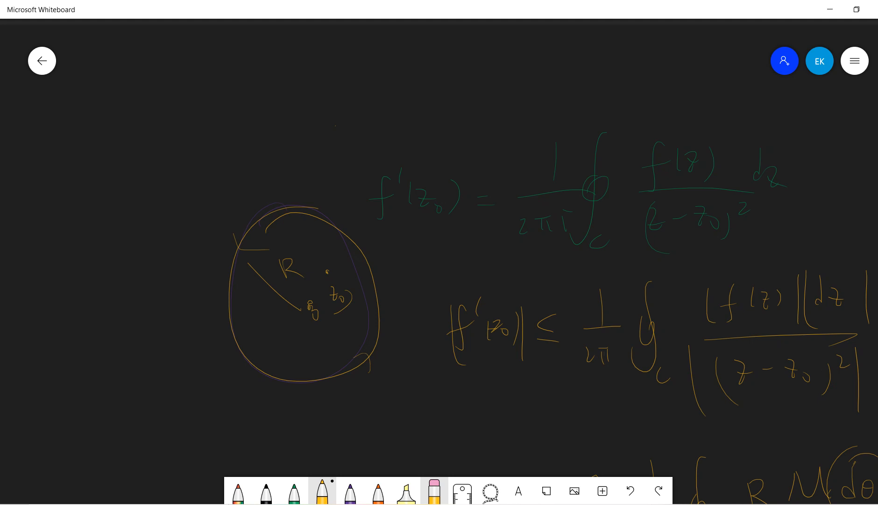
left_click_drag(264, 106, 342, 89)
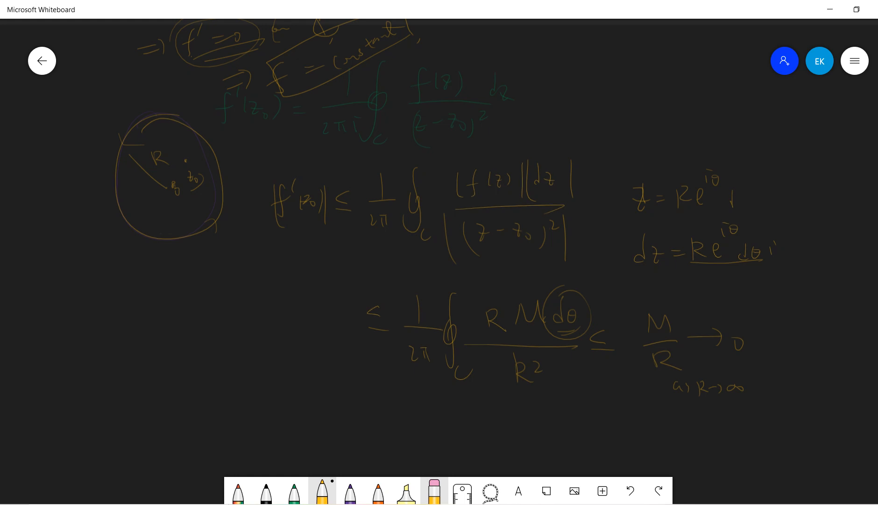
Clear the canvas and write 'How to use Liouville theorem', underlining the theorem name
left_click(434, 493)
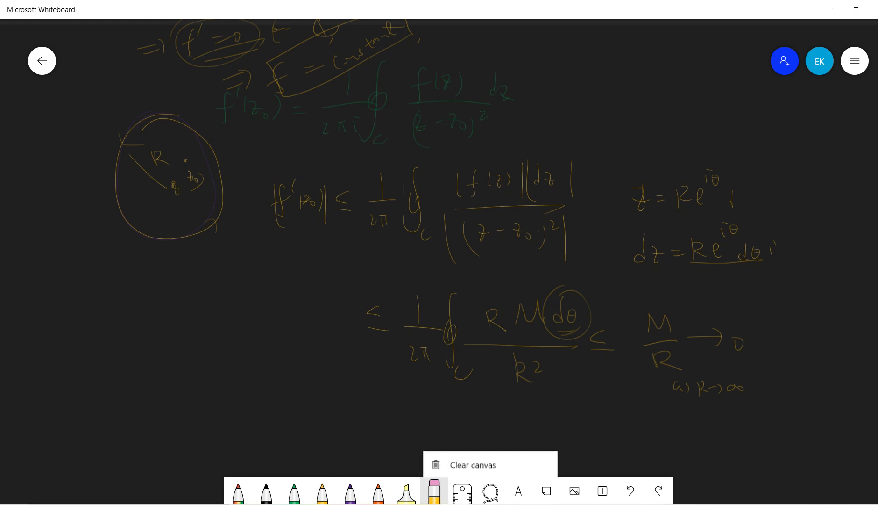
left_click(472, 465)
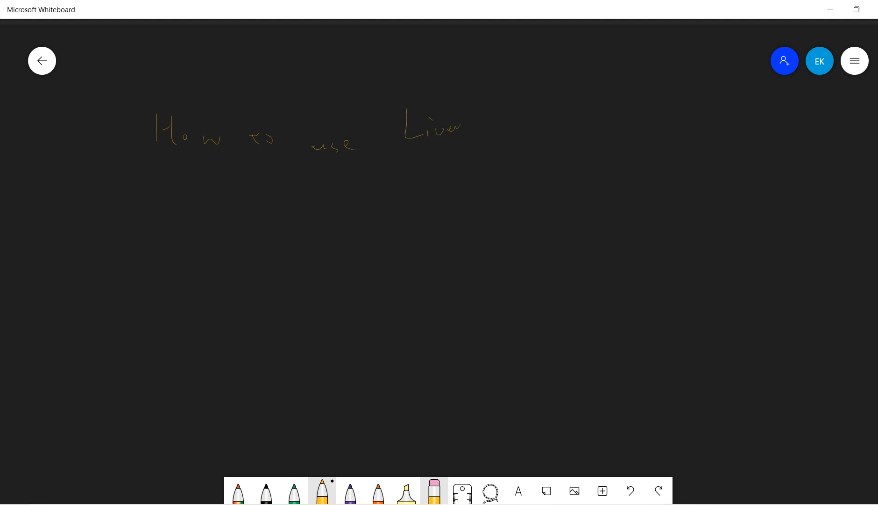
left_click_drag(459, 120, 538, 126)
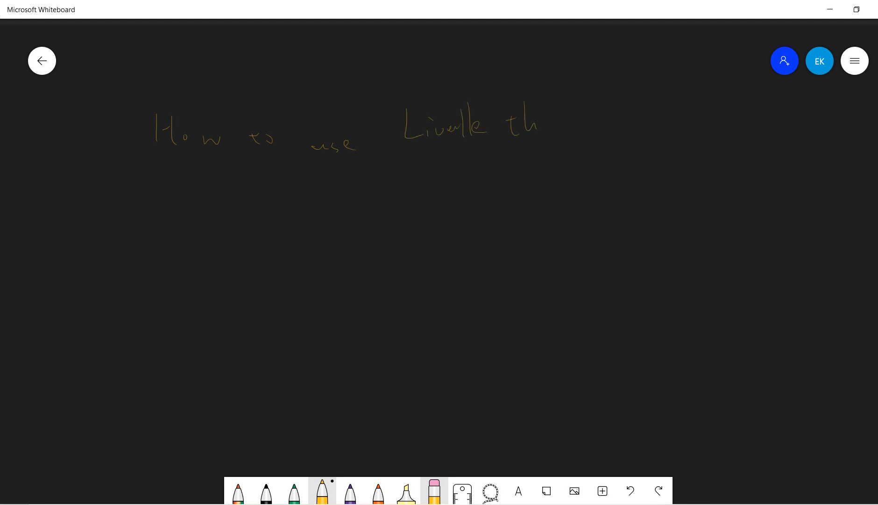
left_click_drag(538, 124, 617, 125)
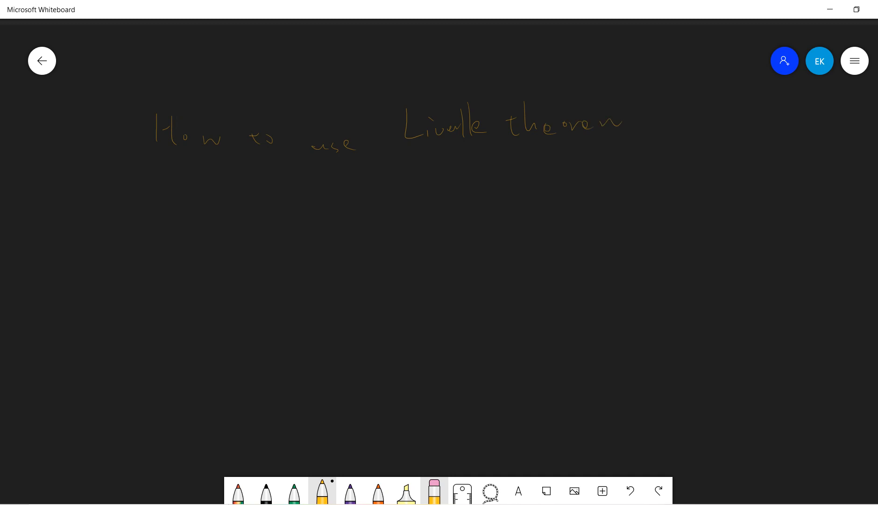
left_click_drag(429, 146, 633, 149)
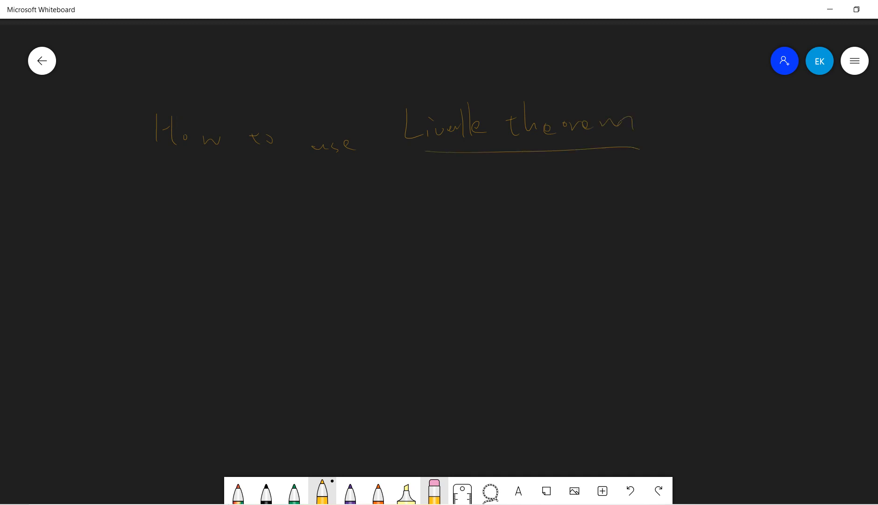
Finish the heading with 'to prove the fundamental theorem of algebra?' and underline 'of algebra'
left_click_drag(689, 120, 711, 126)
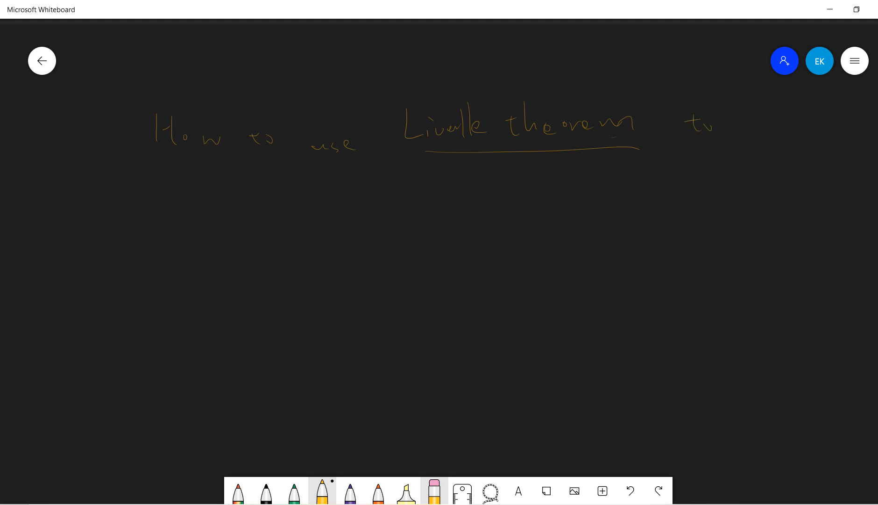
left_click_drag(745, 129, 806, 135)
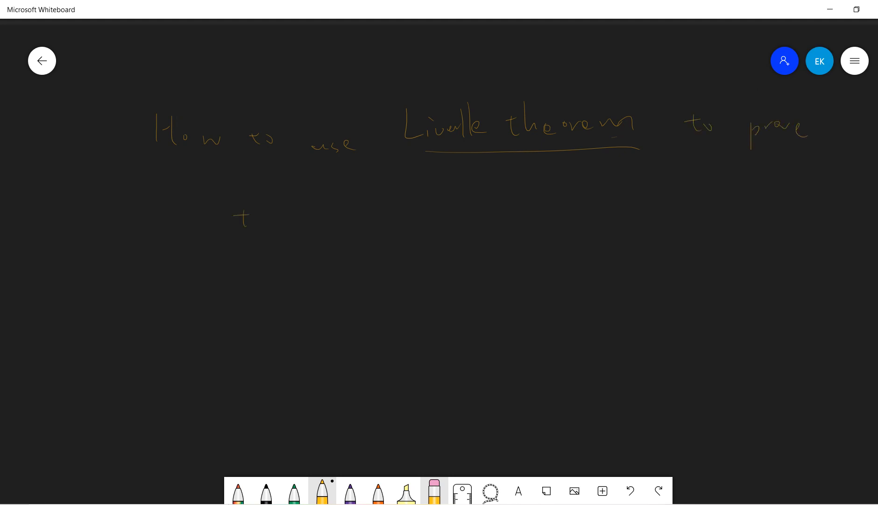
left_click_drag(236, 218, 398, 218)
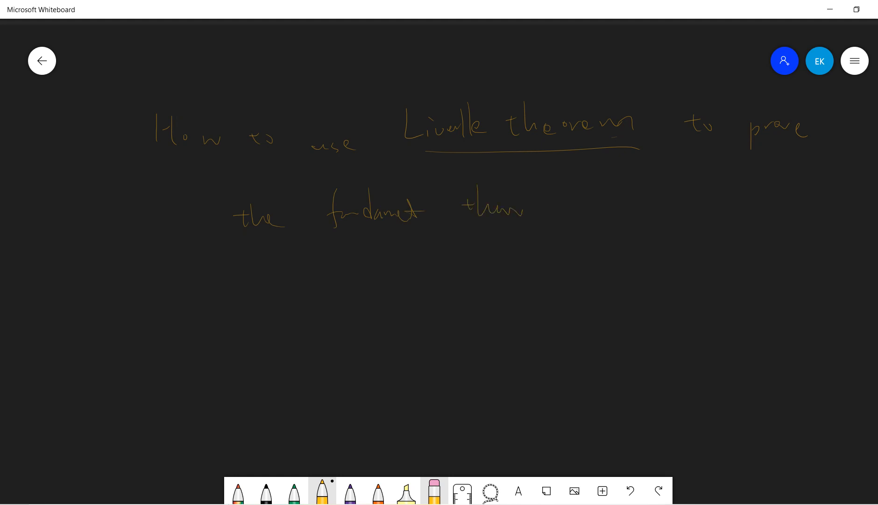
left_click_drag(572, 210, 728, 202)
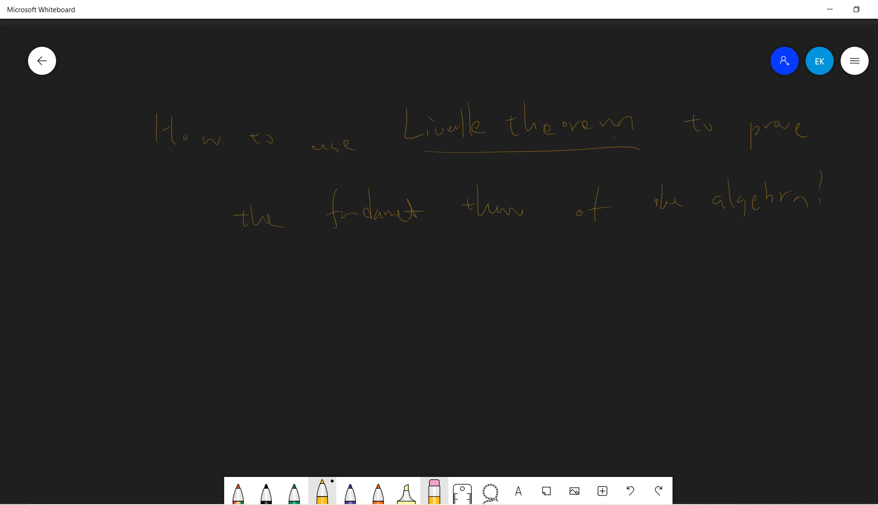
left_click_drag(576, 229, 817, 228)
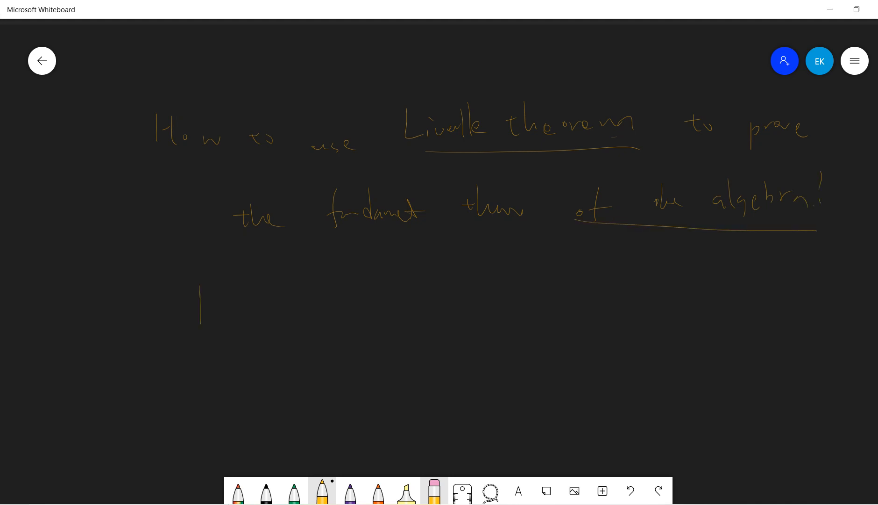
Write 'p(z) is an nth degree polynomial with complex coefficients'
left_click_drag(202, 302, 341, 302)
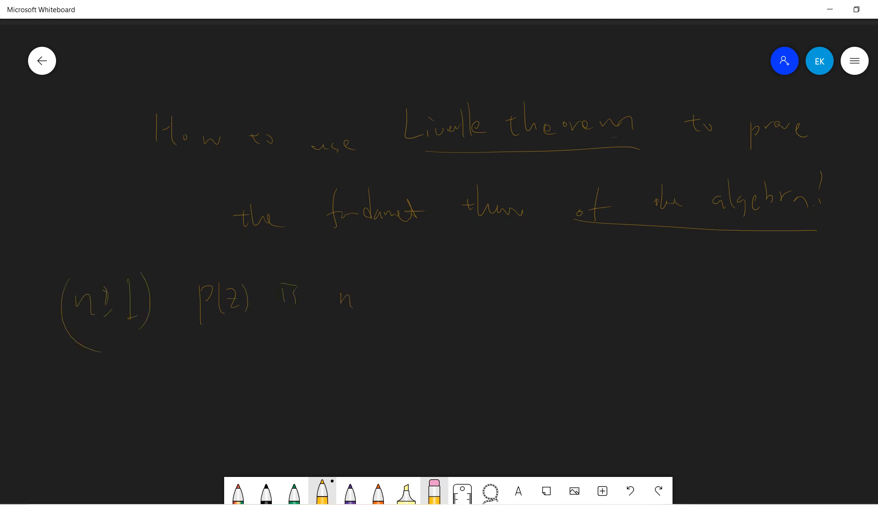
left_click_drag(392, 285, 417, 305)
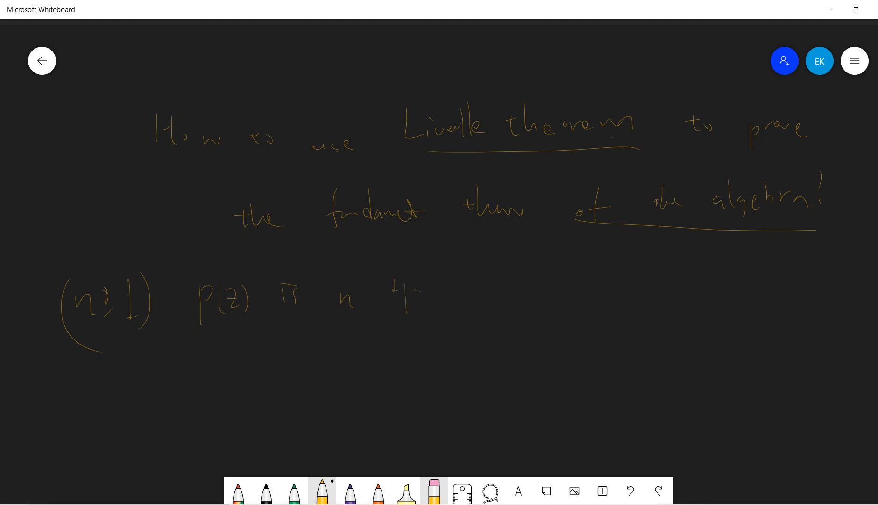
left_click_drag(476, 286, 518, 302)
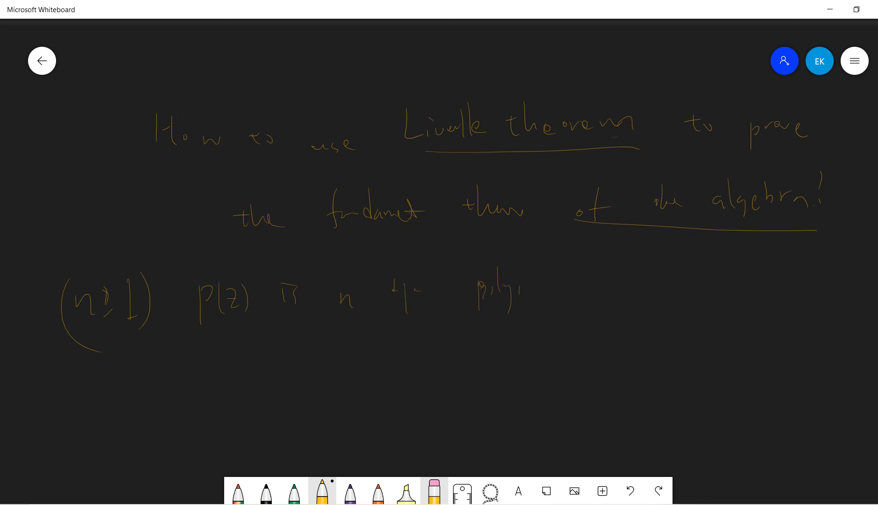
left_click_drag(554, 294, 613, 291)
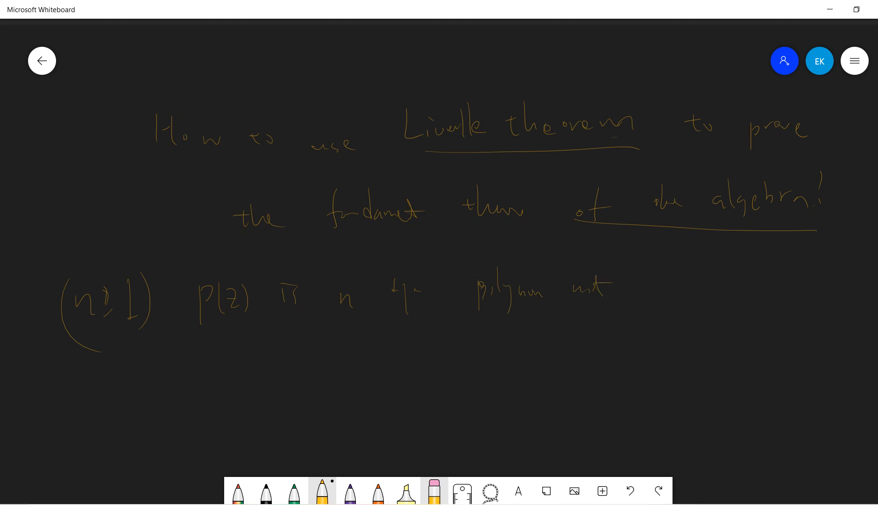
left_click_drag(633, 291, 740, 291)
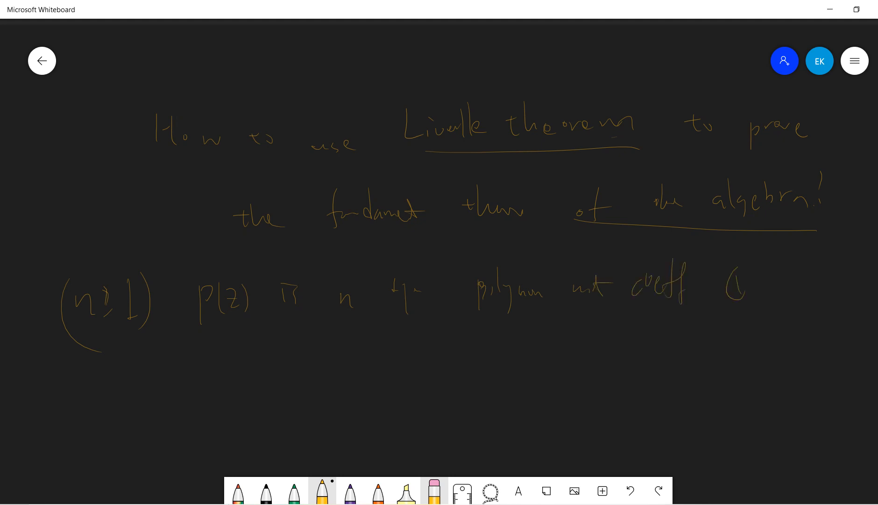
Write p ∈ C[x], 'p has n roots?', and p(z)/(z−z₀), circling the C symbols
left_click_drag(224, 341, 274, 380)
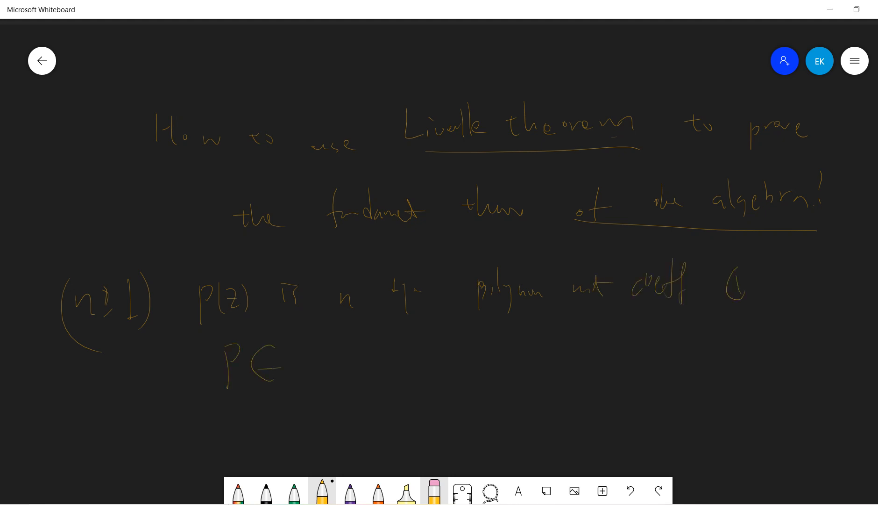
left_click_drag(297, 353, 336, 375)
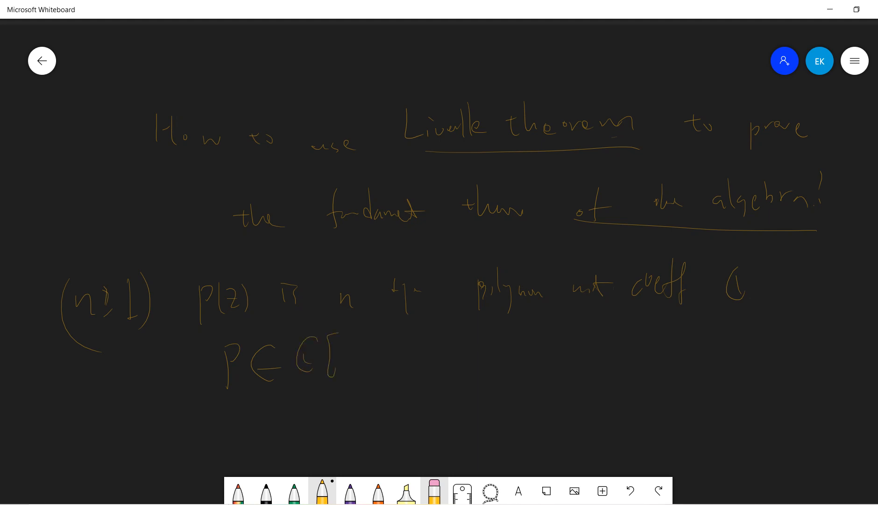
left_click_drag(347, 342, 372, 386)
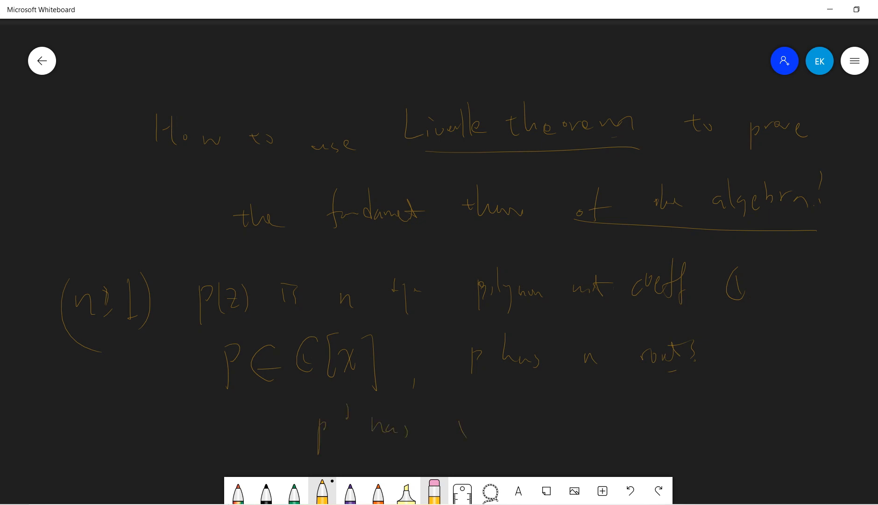
left_click_drag(482, 425, 549, 442)
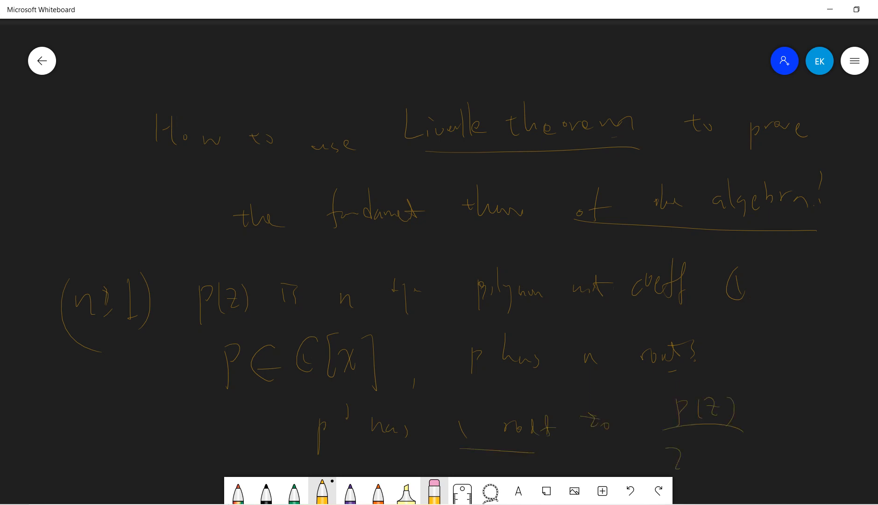
left_click_drag(667, 459, 723, 459)
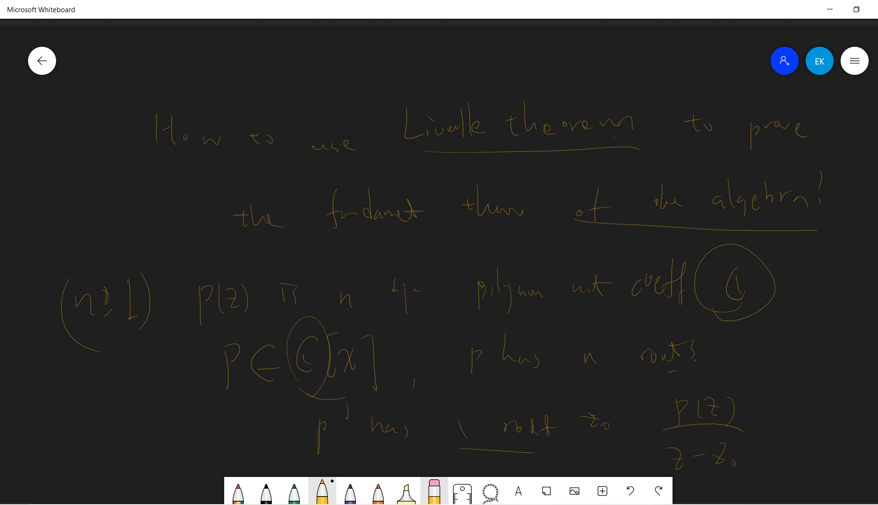
left_click_drag(336, 386, 364, 395)
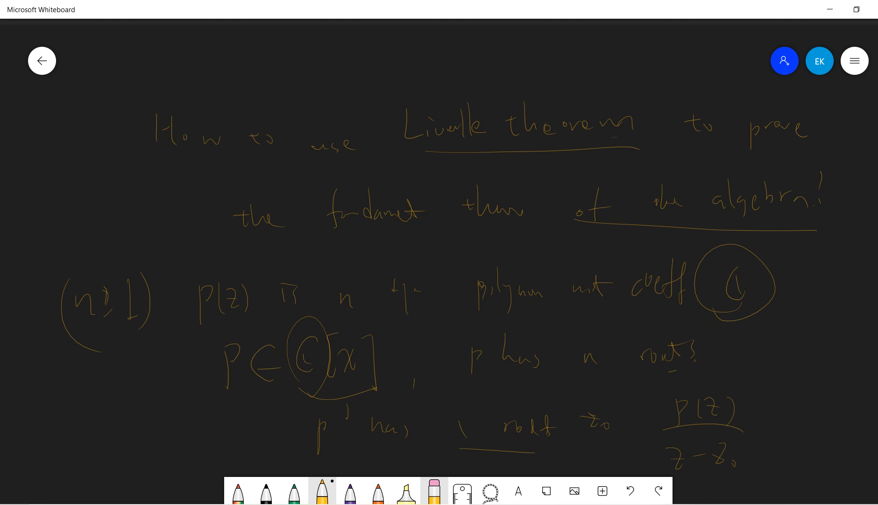
left_click(434, 491)
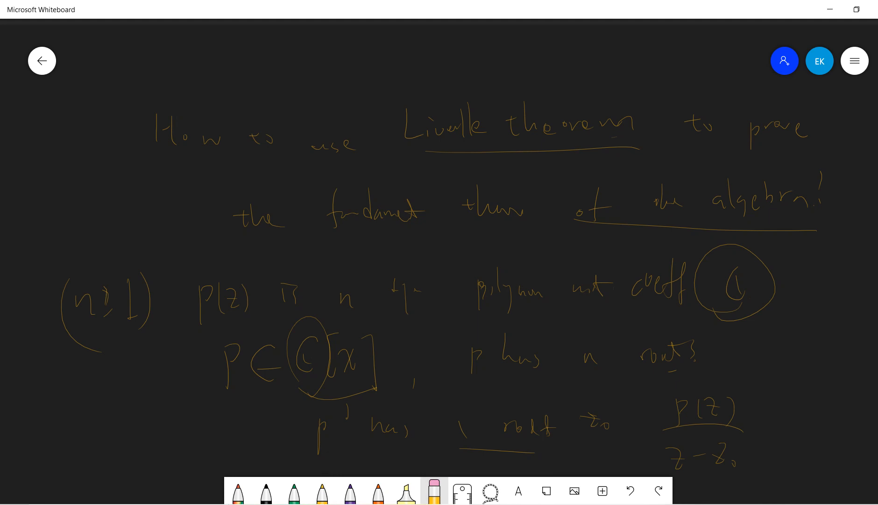
Clear the whole canvas from the eraser menu
left_click(430, 495)
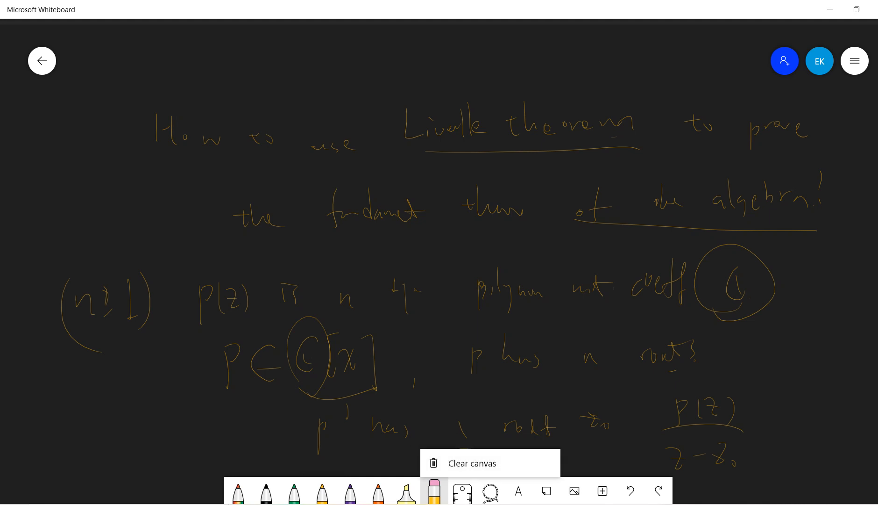
left_click(471, 463)
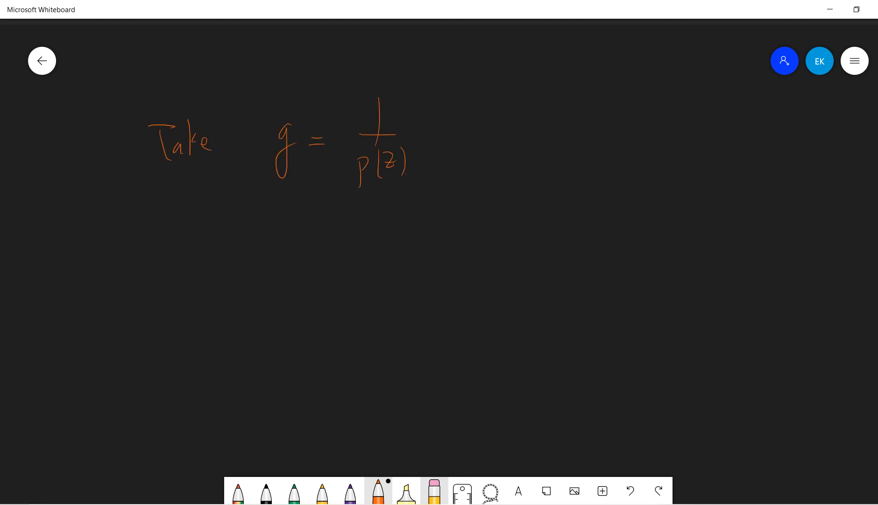
Write 'Take g = 1/p(z)' and 'suppose there is no root of p(z)', underlining z
left_click_drag(488, 118, 526, 135)
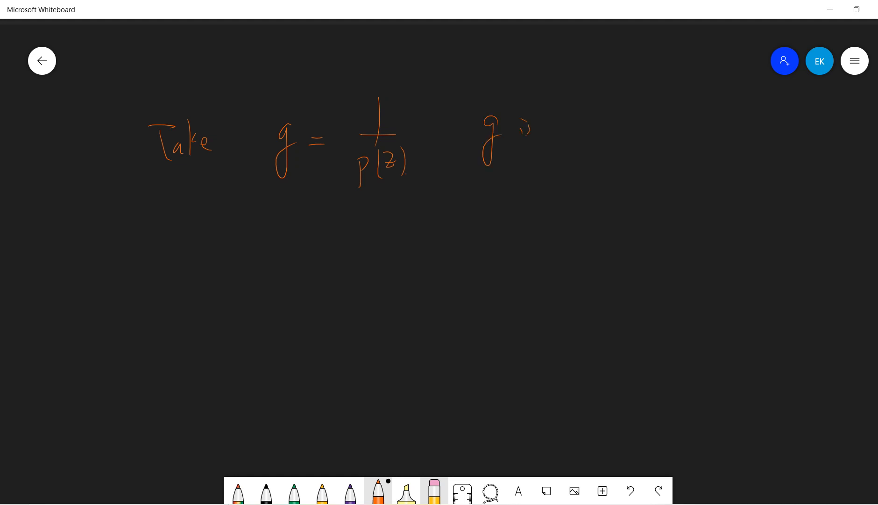
left_click_drag(171, 62, 230, 59)
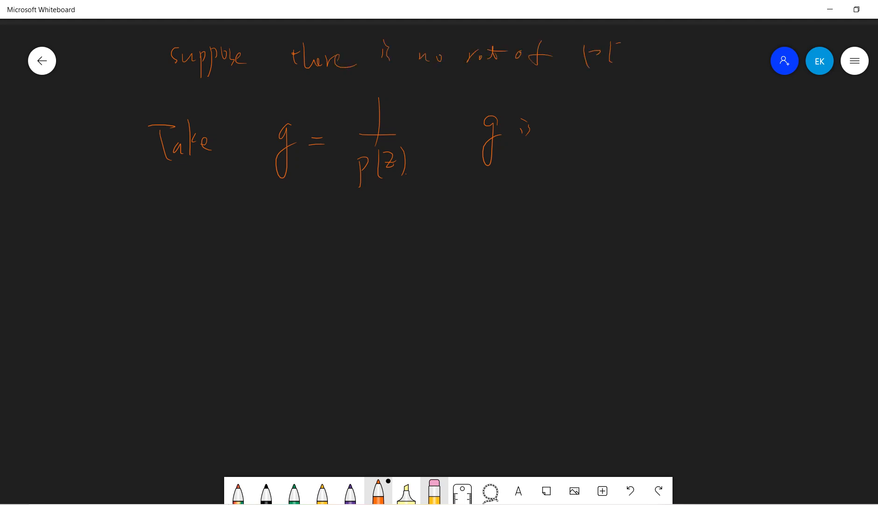
left_click_drag(588, 54, 644, 53)
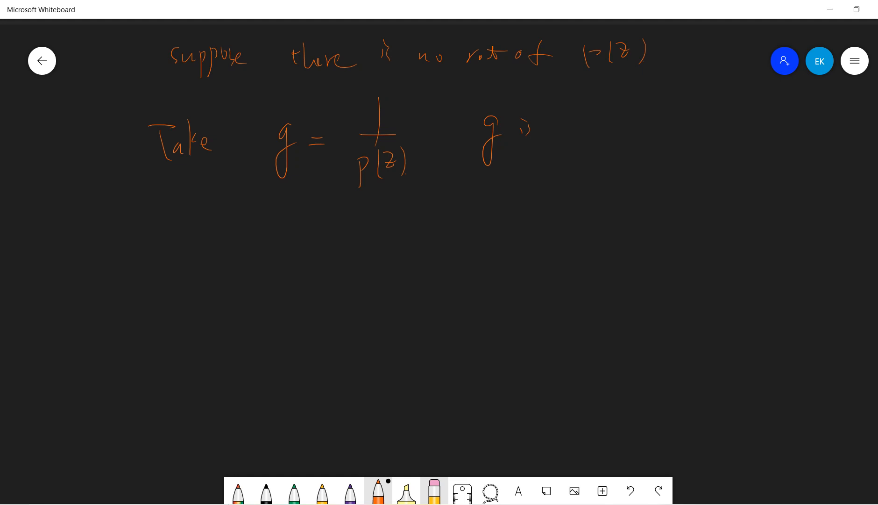
left_click_drag(610, 62, 627, 62)
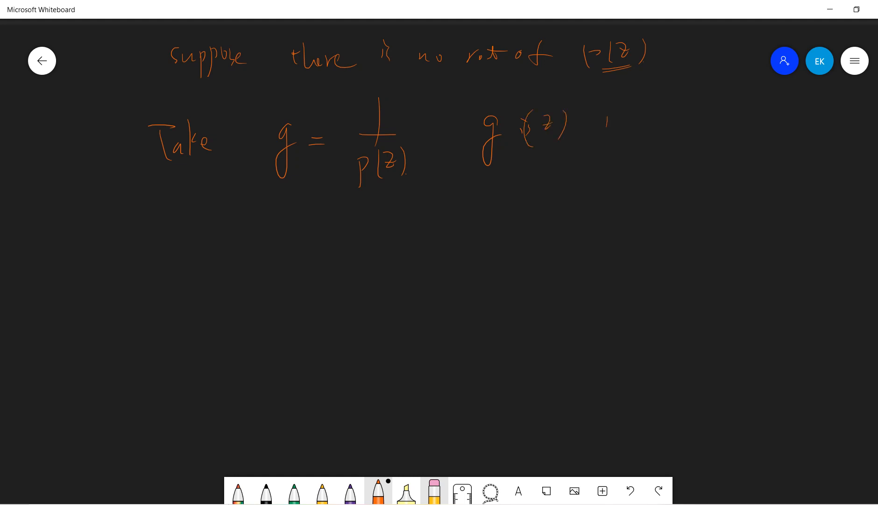
Write and underline 'g(z) is analytic', then begin 'g is bounded ⇒ by L.V'
left_click_drag(610, 123, 711, 118)
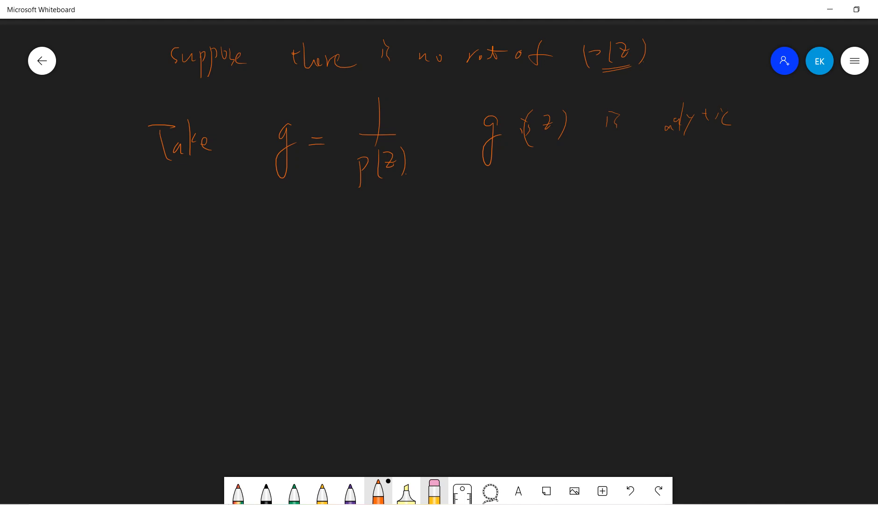
left_click_drag(521, 155, 723, 154)
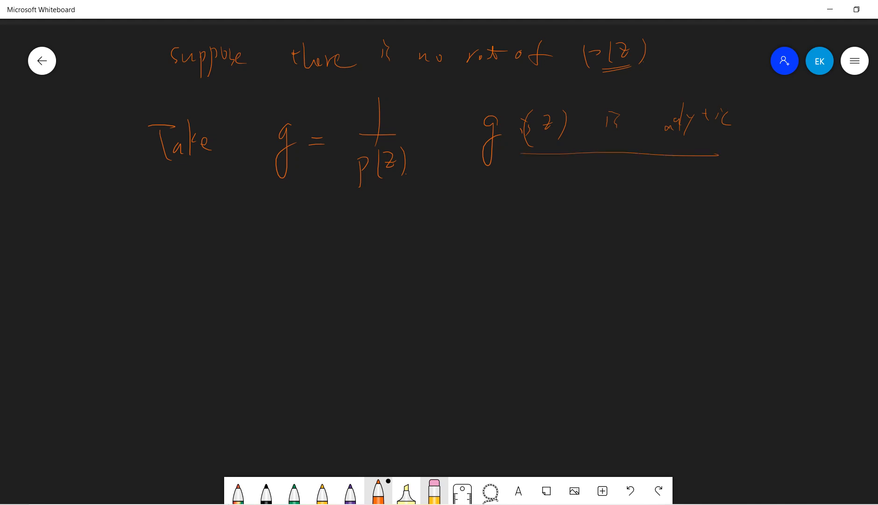
left_click_drag(140, 221, 146, 238)
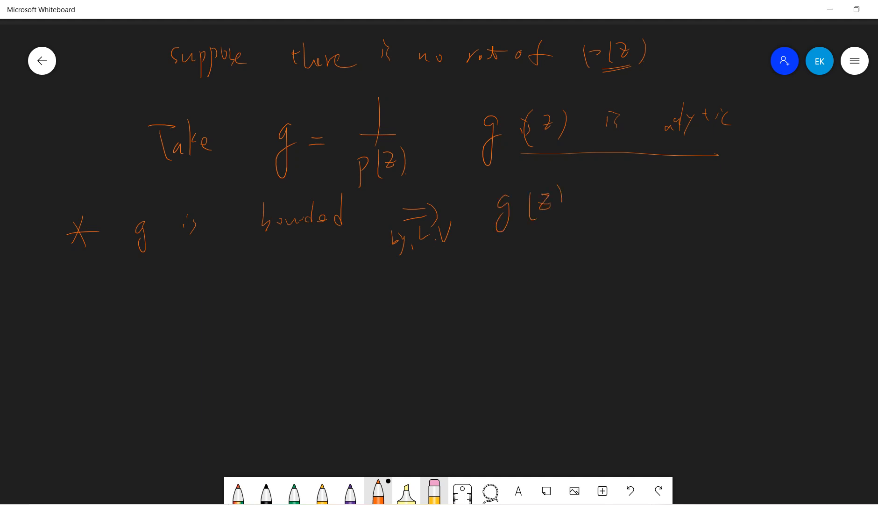
Write 'g(z) is a constant' with a contradiction mark, then draw a circle beside g(z) = 1/p(z)
left_click_drag(588, 205, 745, 205)
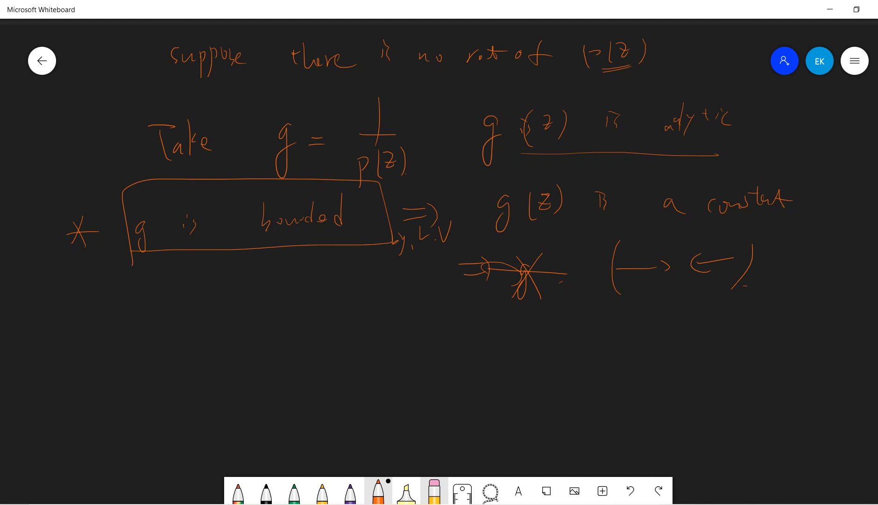
left_click_drag(205, 358, 230, 381)
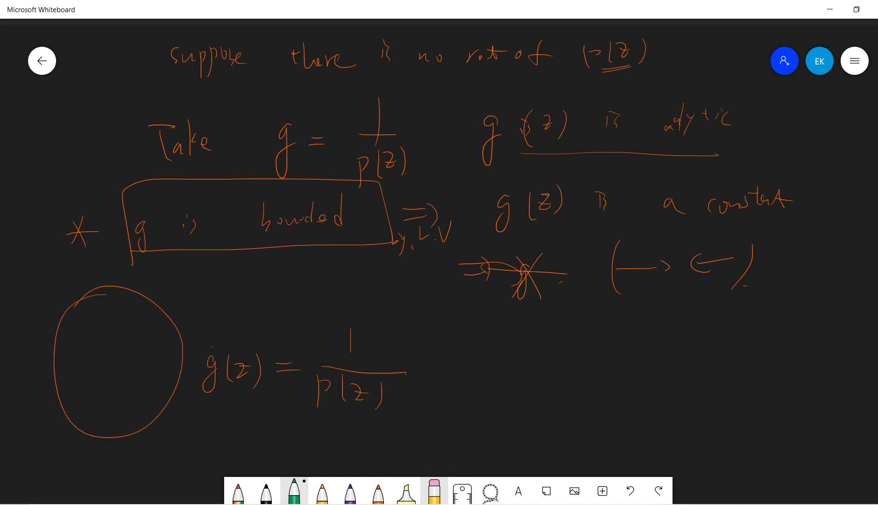
Shade p(z) inside the orange circle with yellow ink
left_click(325, 499)
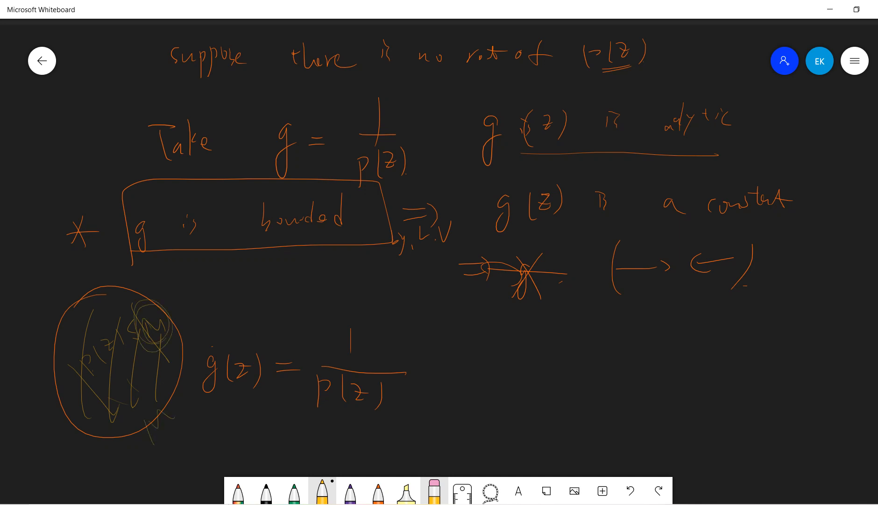
left_click_drag(485, 358, 492, 386)
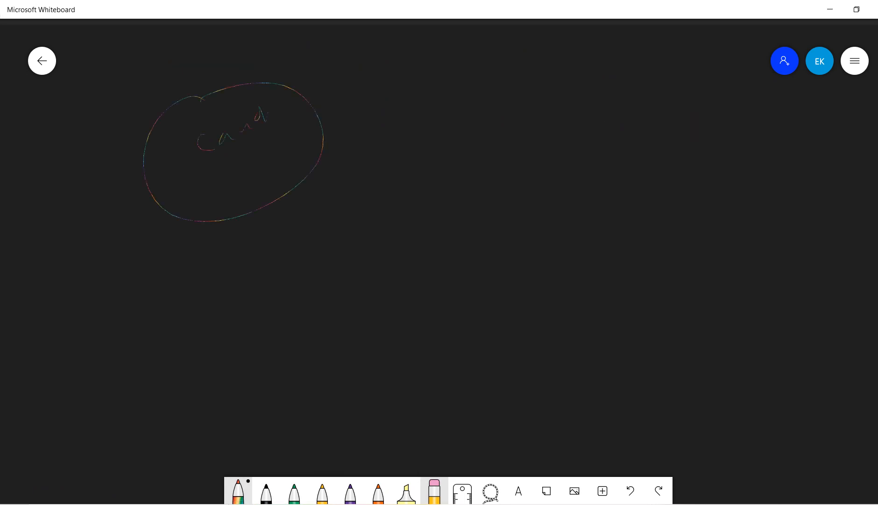
Sketch the rainbow diagram linking Cauchy integral, L.V and the fundamental theorem of algebra, then clear it
left_click_drag(330, 133, 409, 132)
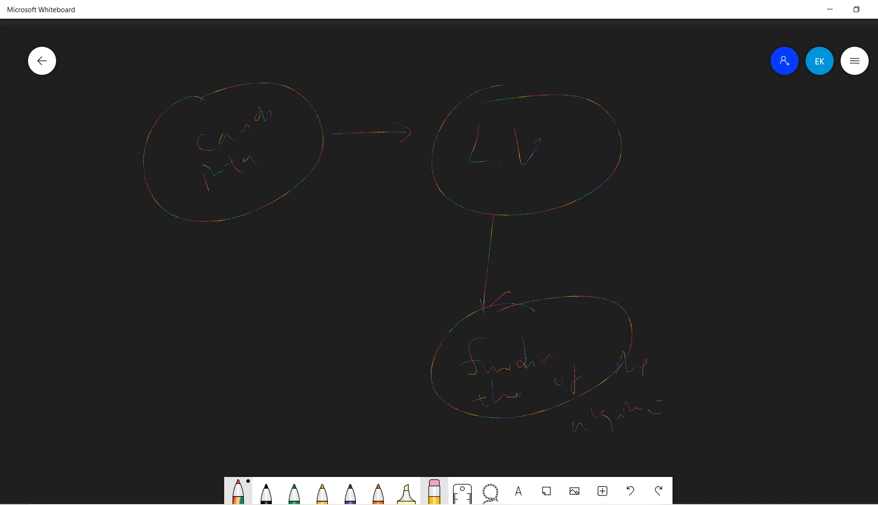
left_click(434, 497)
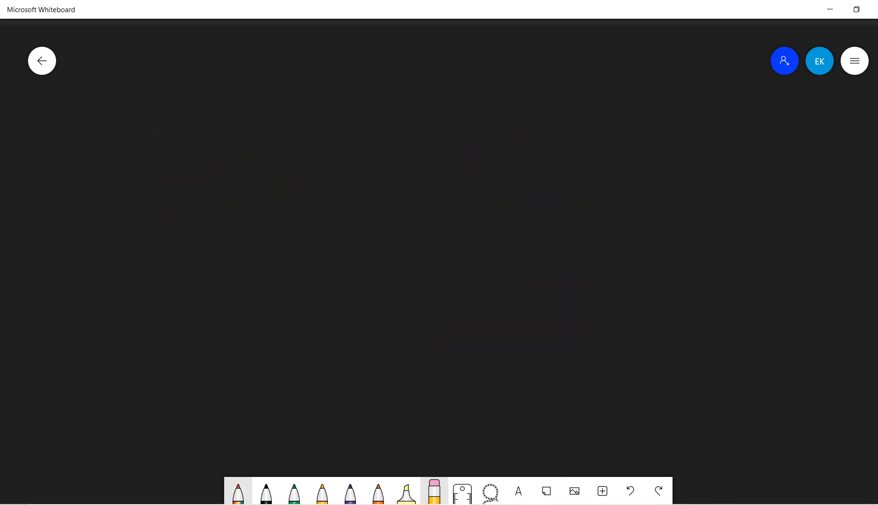
Switch the first pen's ink from rainbow to red, then to green
left_click(239, 493)
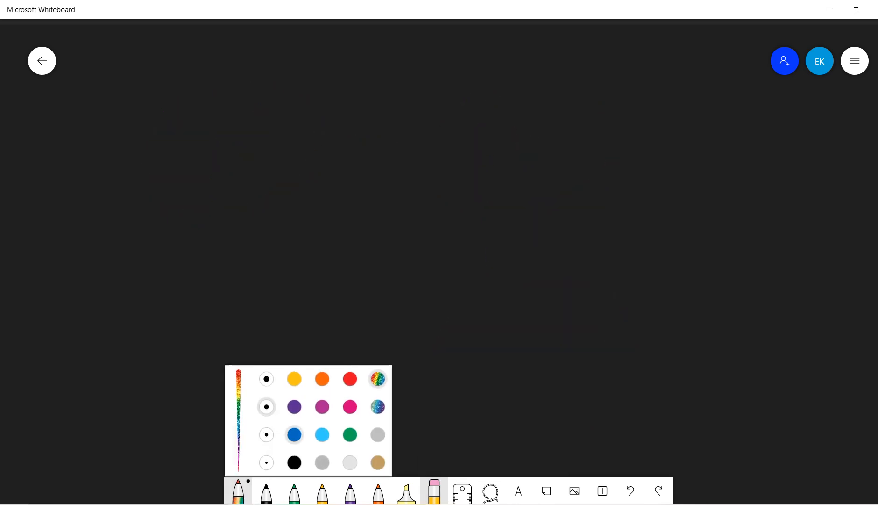
left_click(350, 378)
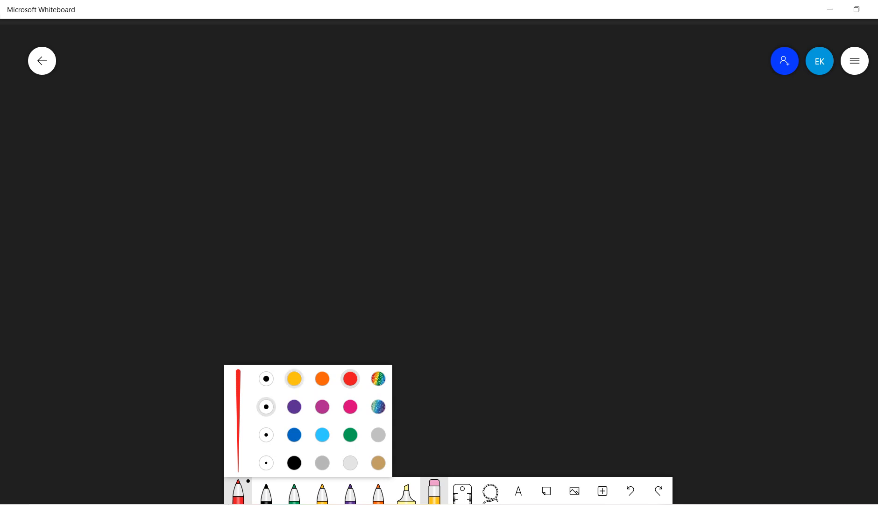
left_click(349, 434)
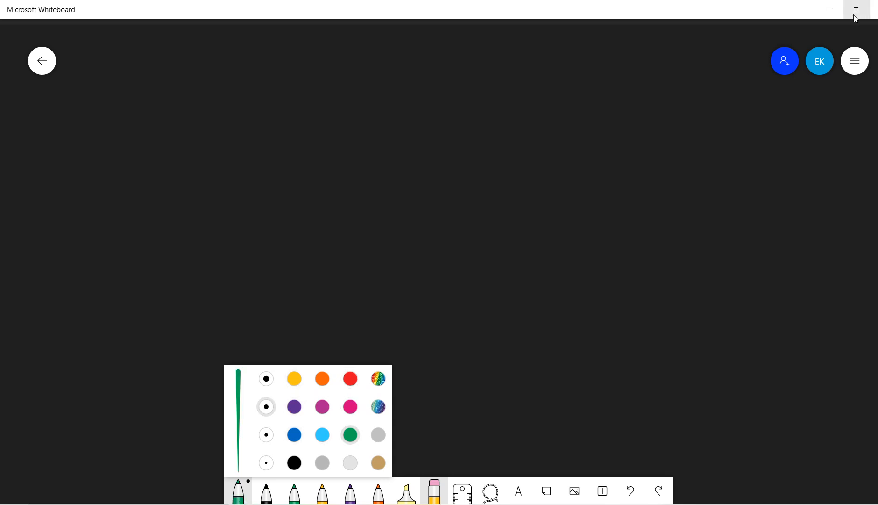